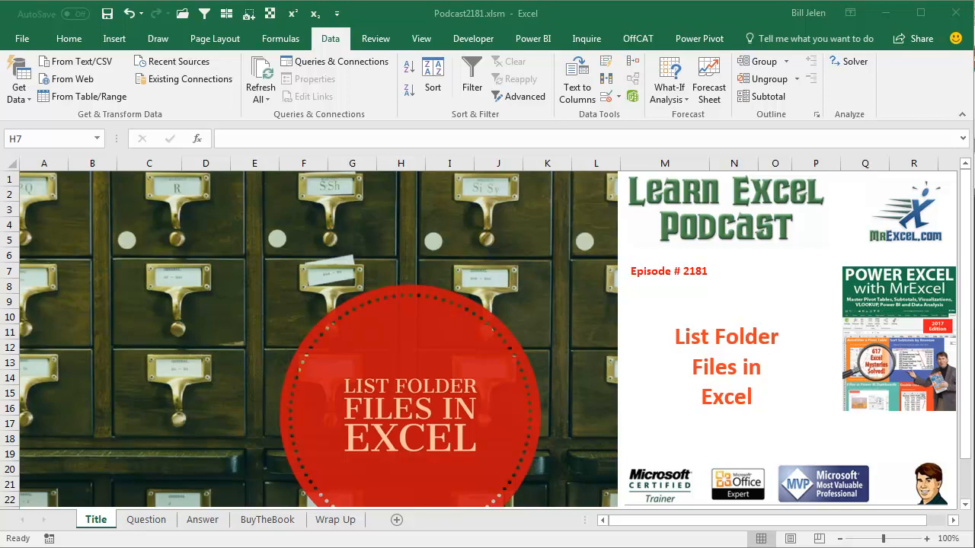
mouse_move(174, 539)
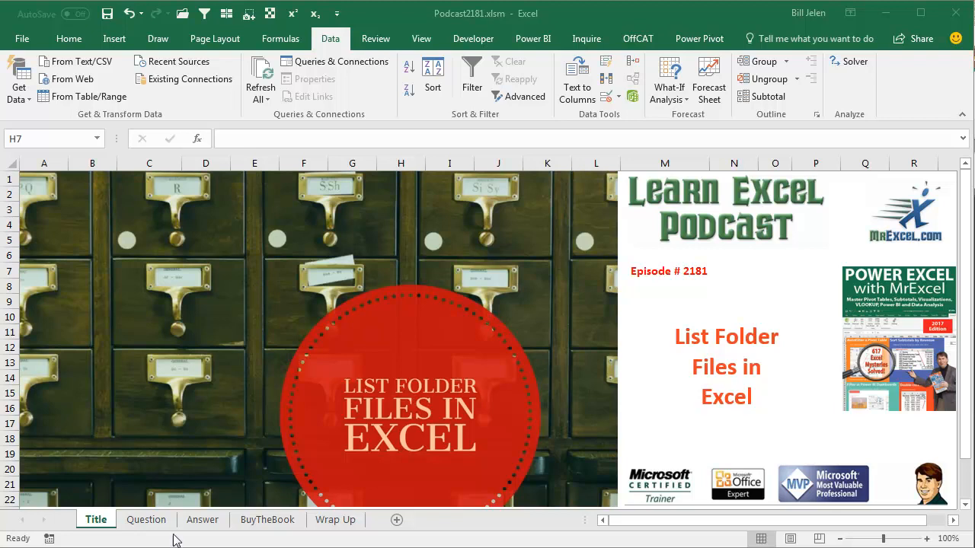
Switch to the Question sheet describing the PDF file-name import task.
click(147, 519)
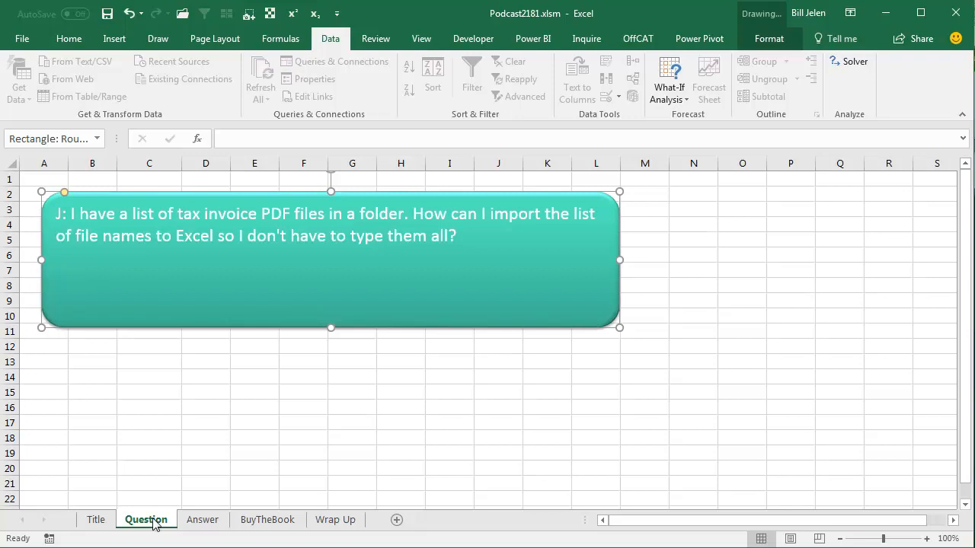
mouse_move(338, 43)
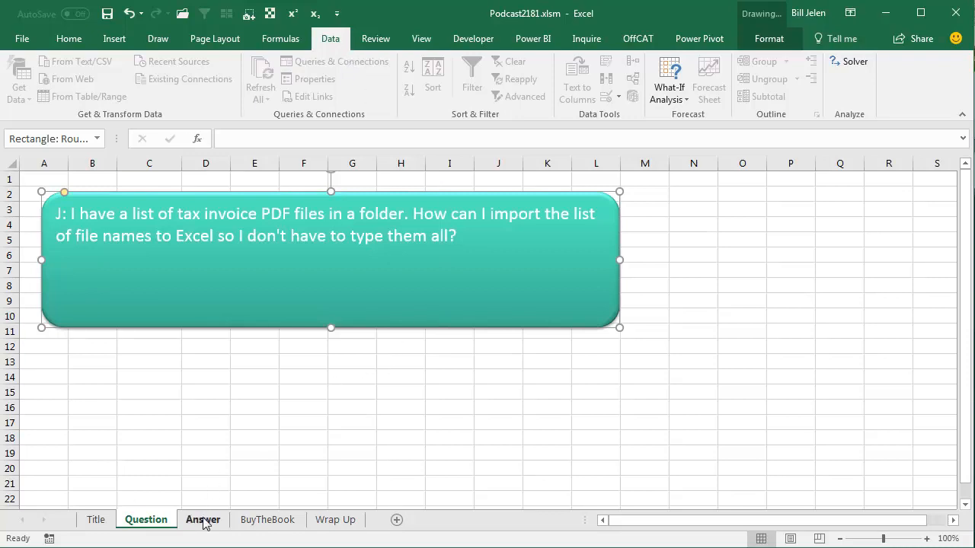
Move to the blank Answer sheet.
click(203, 520)
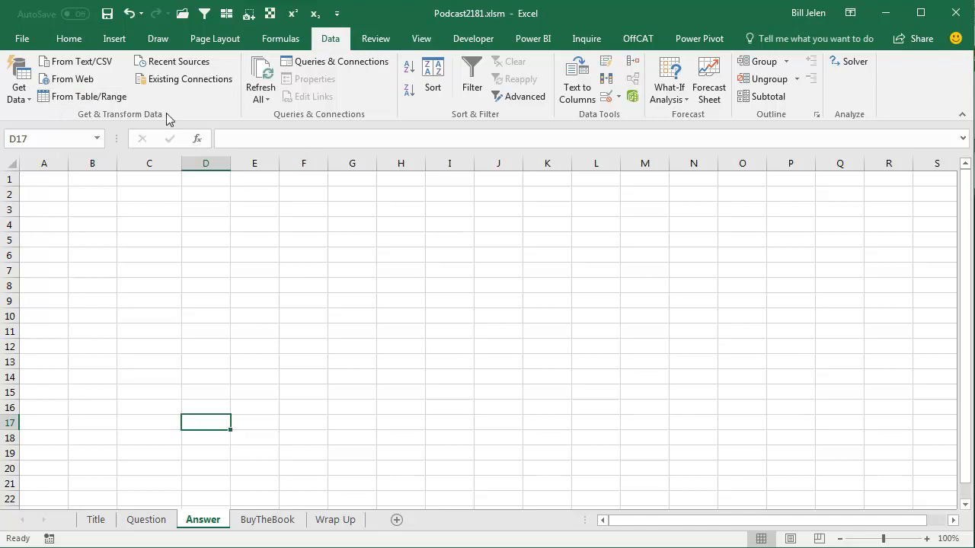
mouse_move(151, 123)
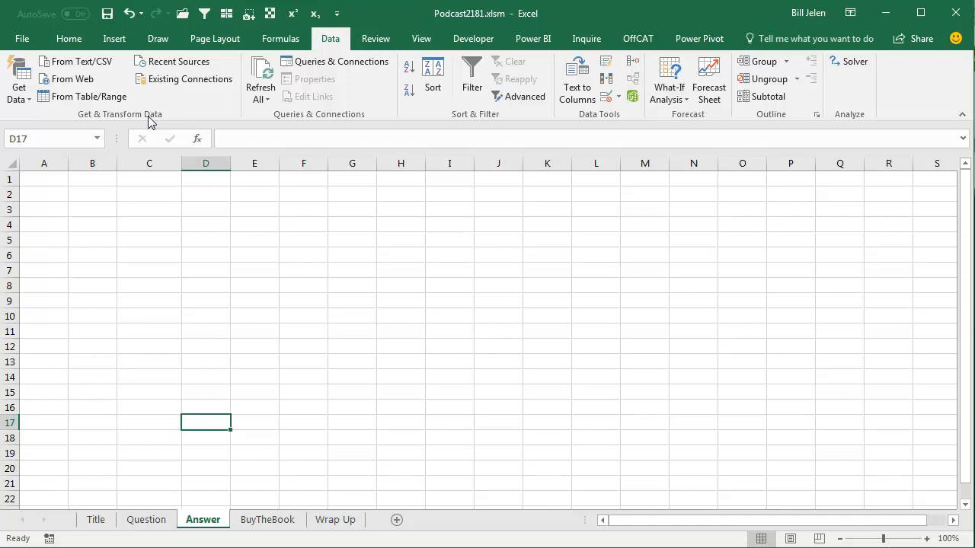
mouse_move(408, 115)
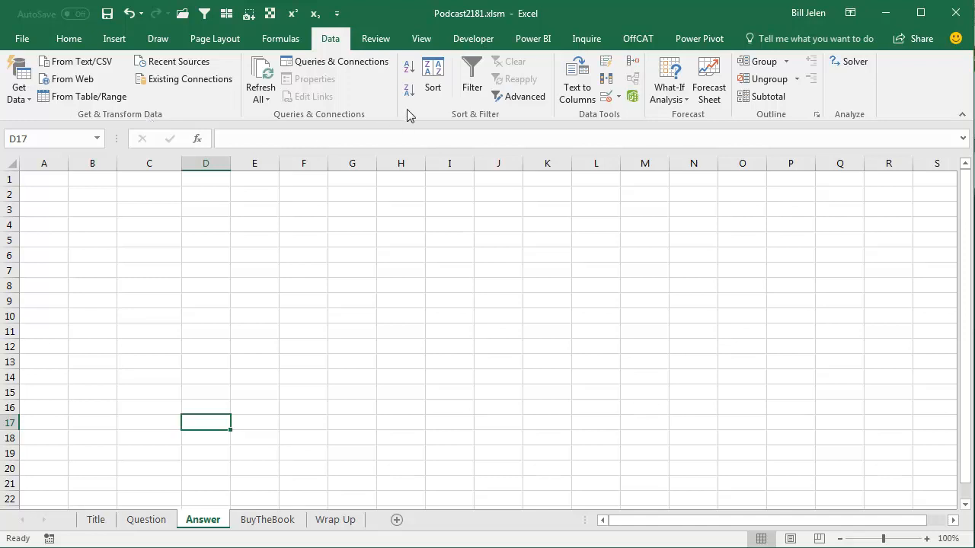
mouse_move(402, 126)
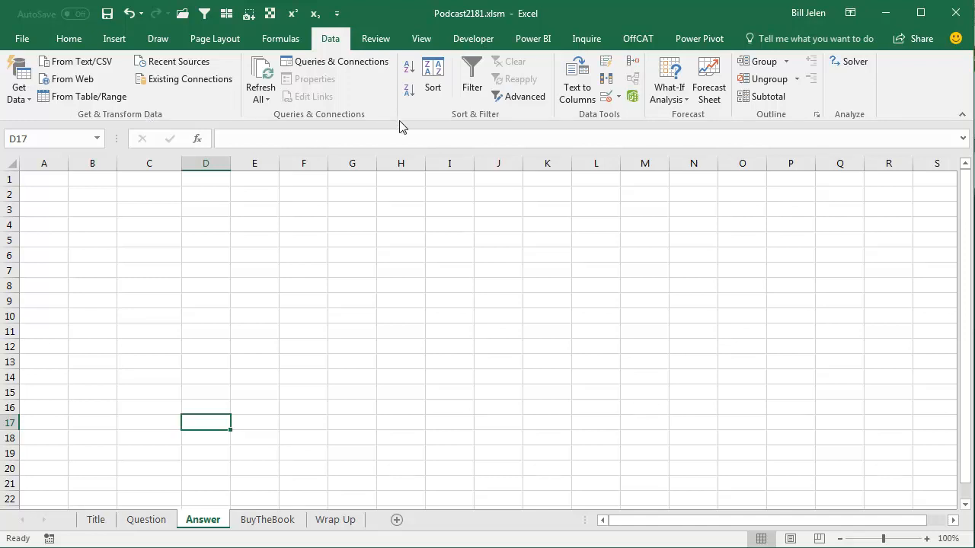
mouse_move(98, 123)
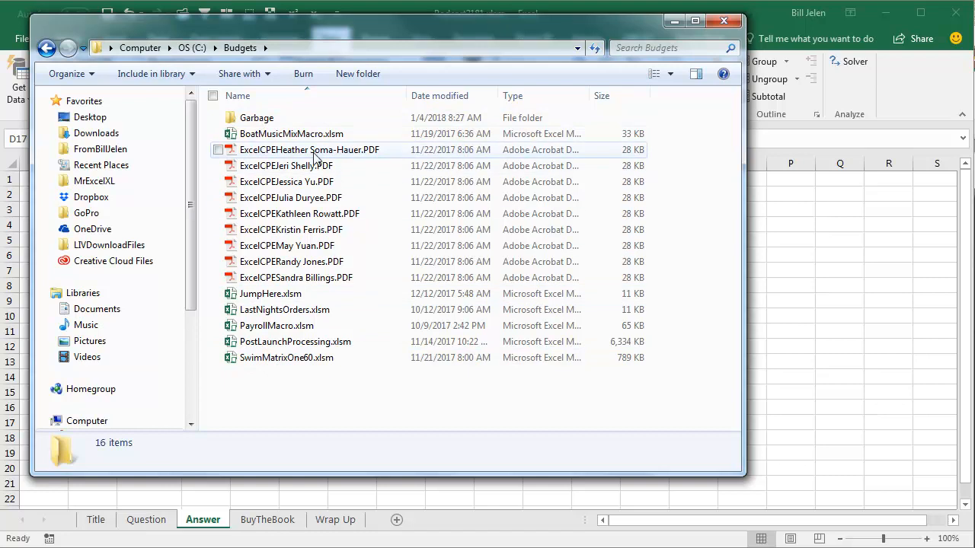
View the Garbage subfolder's PDFs in Explorer, then close the window to return to Excel.
click(256, 117)
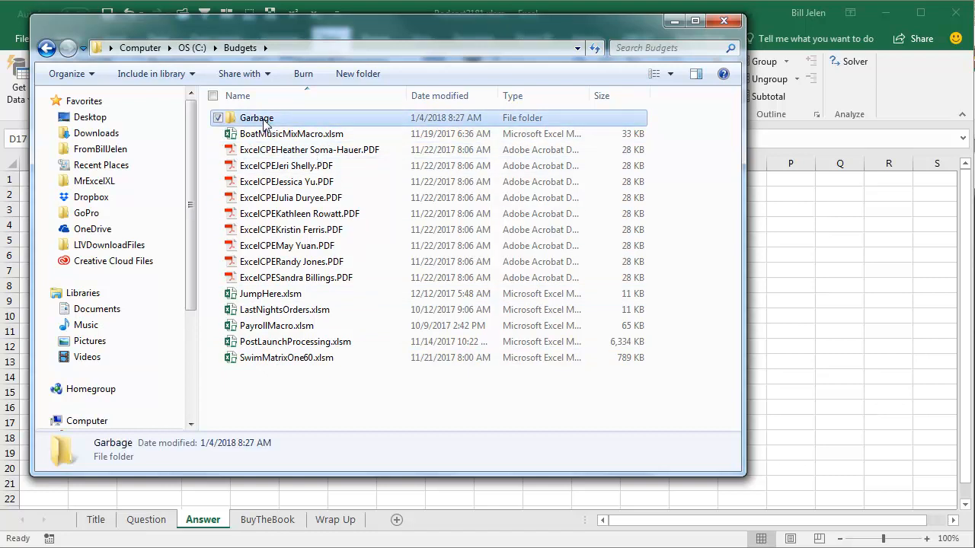
double_click(256, 117)
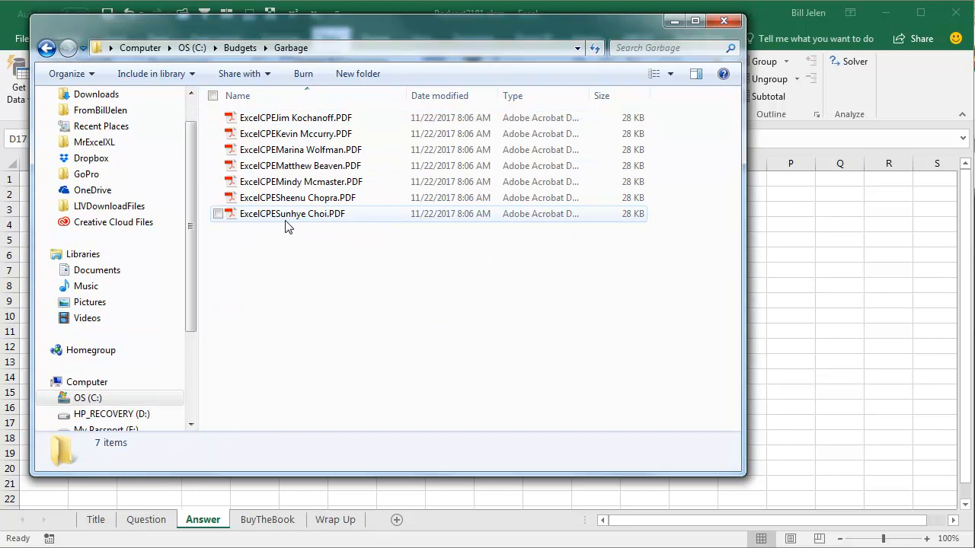
click(241, 47)
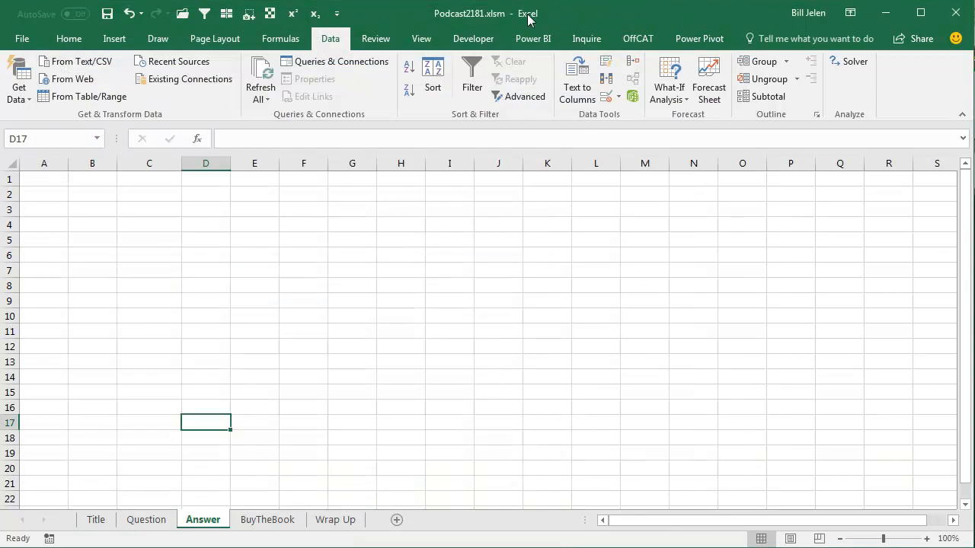
Get Data from Folder for C:\Budgets and show the preview of its files.
click(18, 79)
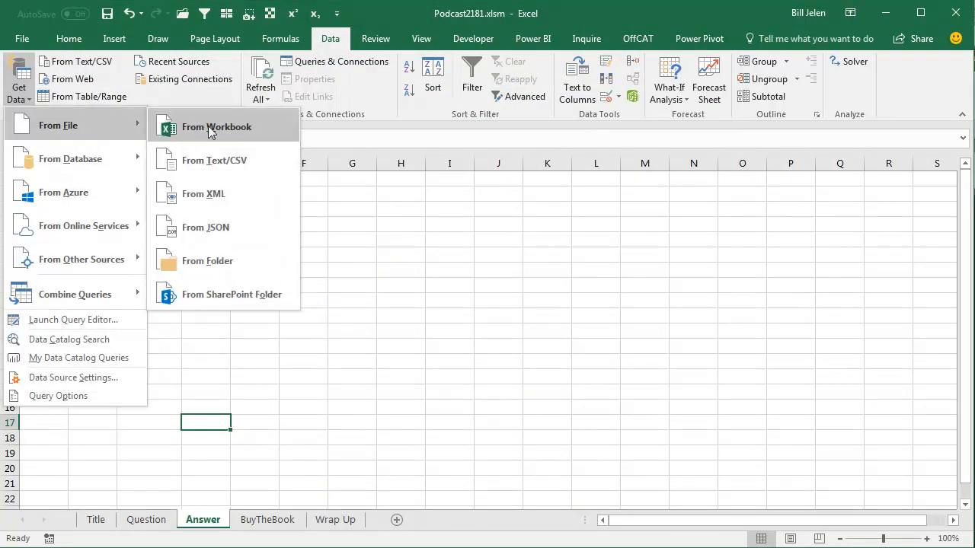
mouse_move(207, 260)
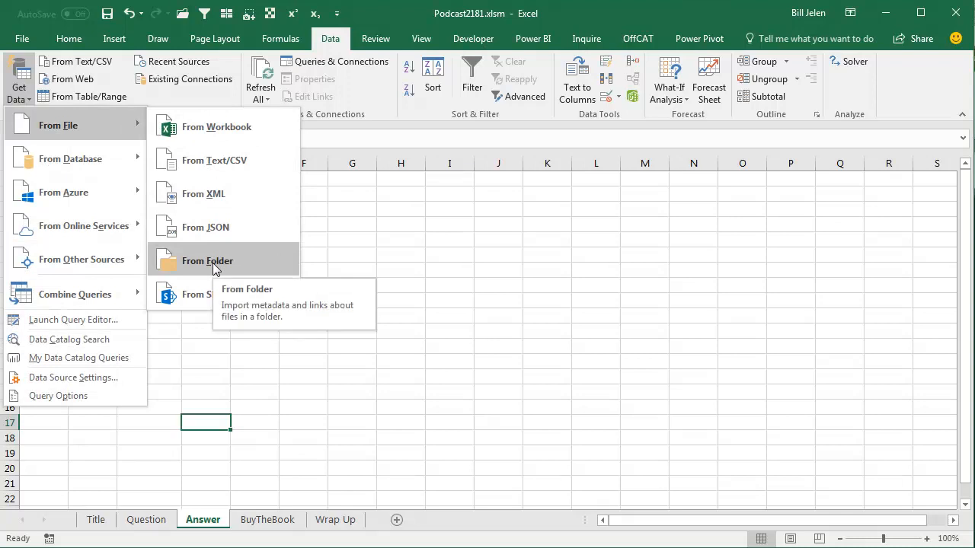
click(207, 260)
text(C:\Budgets)
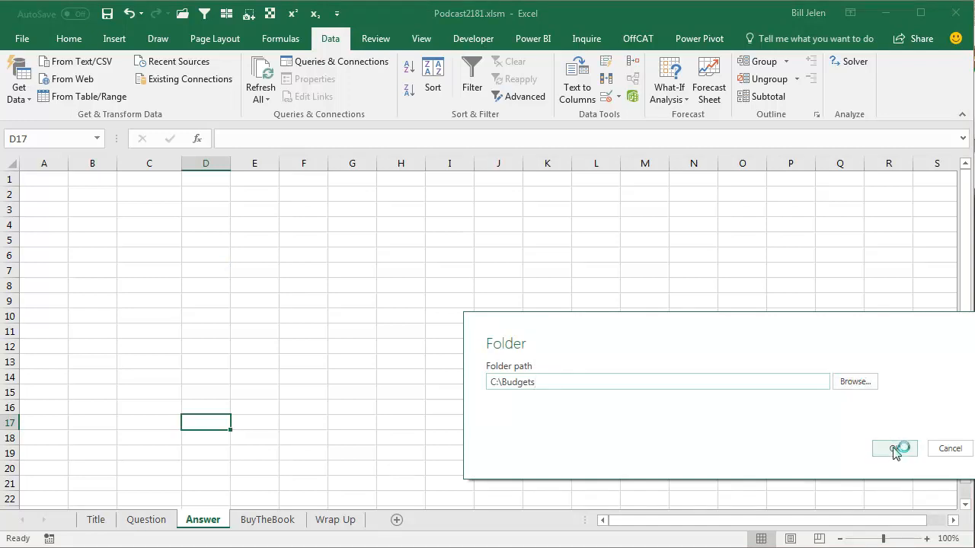
click(892, 447)
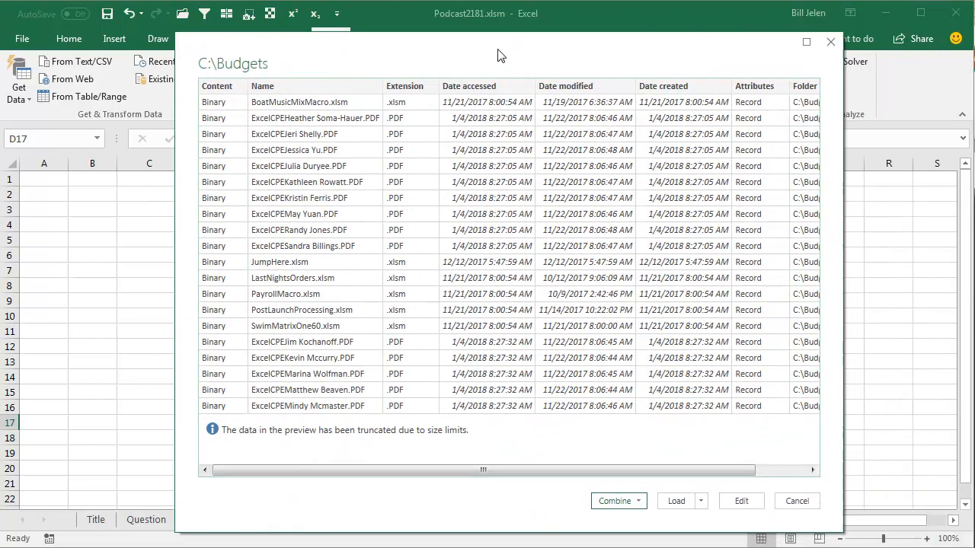
Edit the Budgets query, remove the Content column and filter Extension to PDF only, leaving 16 rows.
click(796, 499)
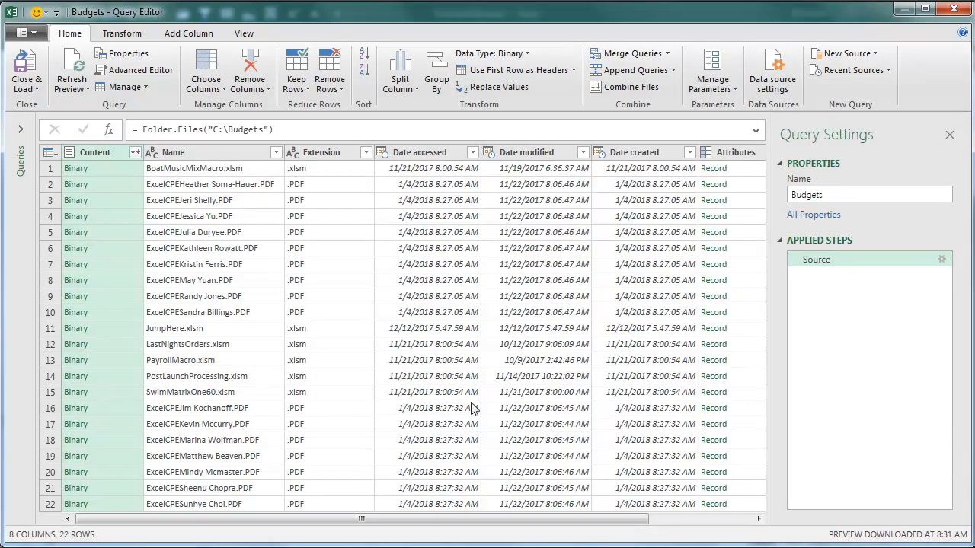
mouse_move(303, 356)
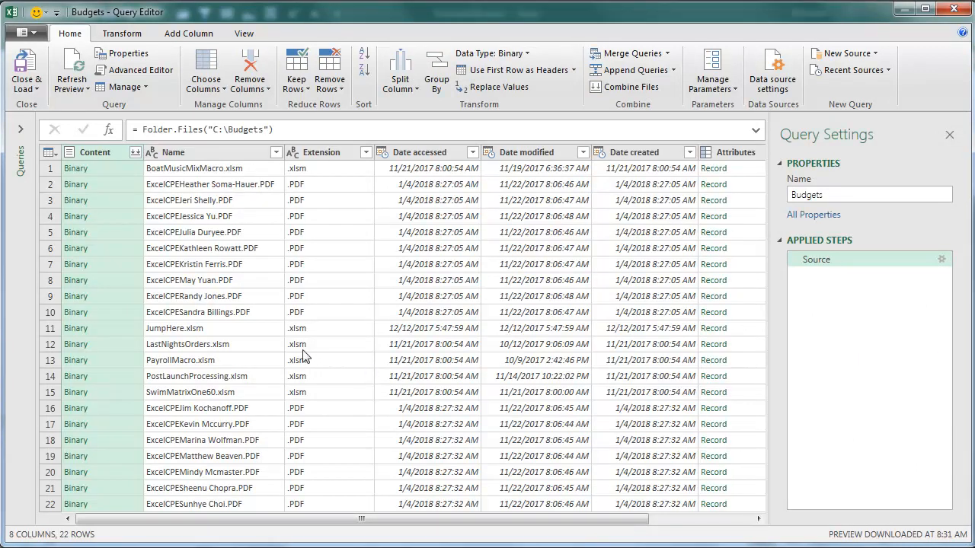
mouse_move(94, 157)
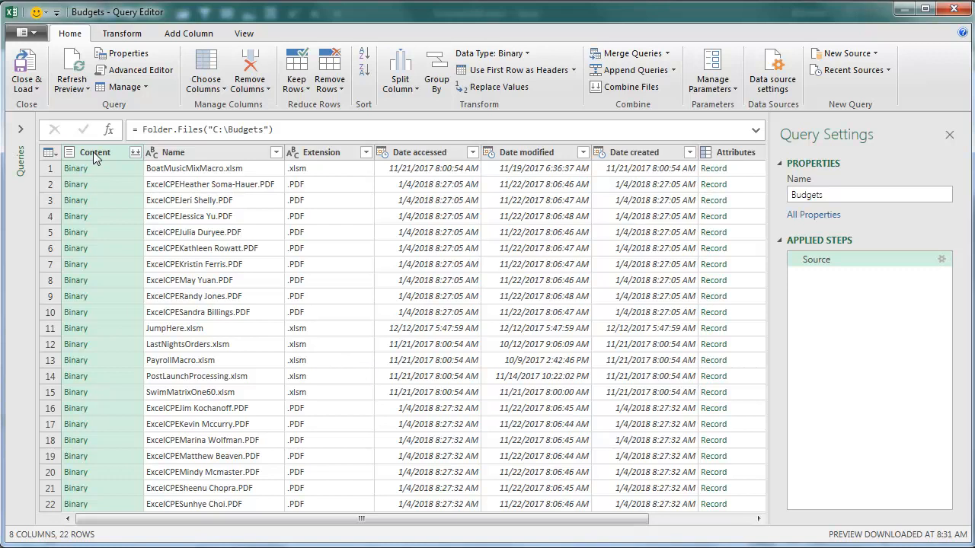
click(95, 152)
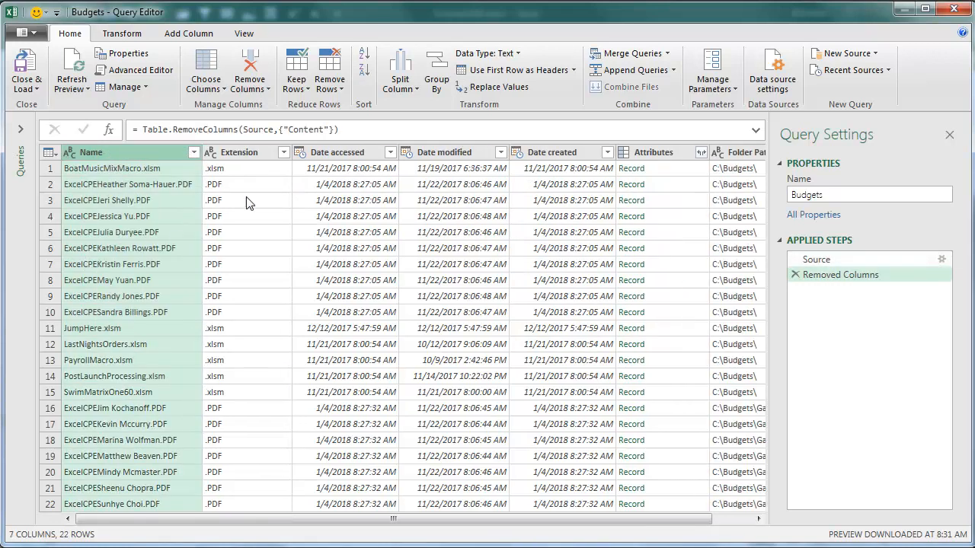
click(284, 153)
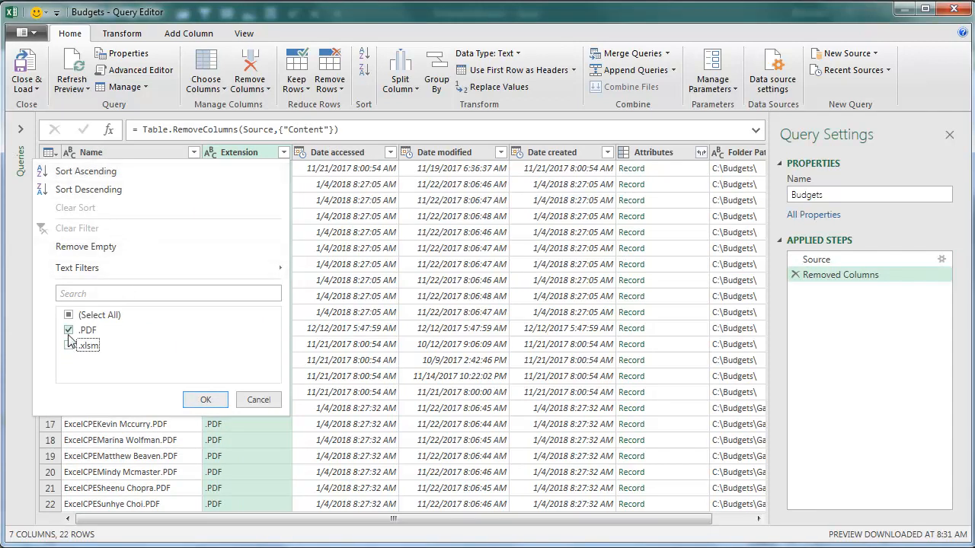
click(204, 399)
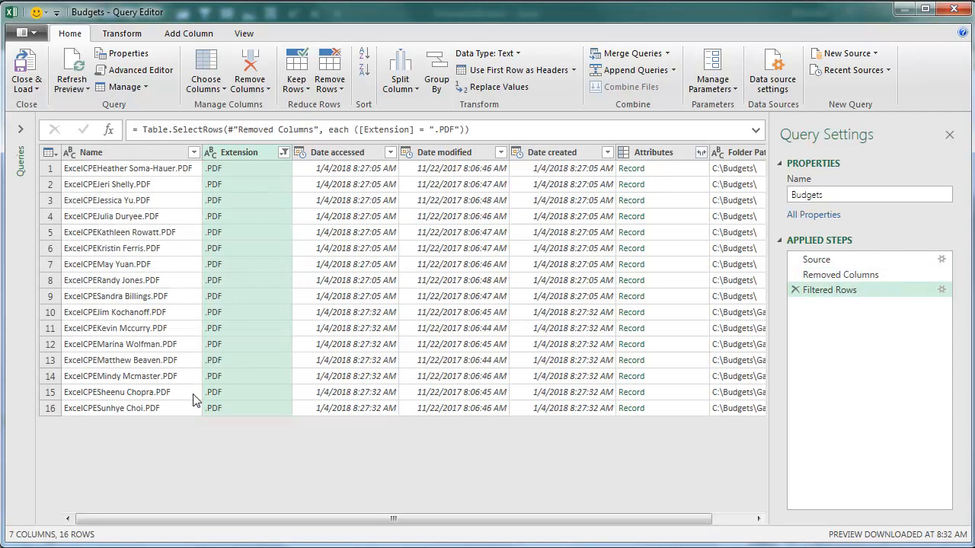
scroll(right, 3)
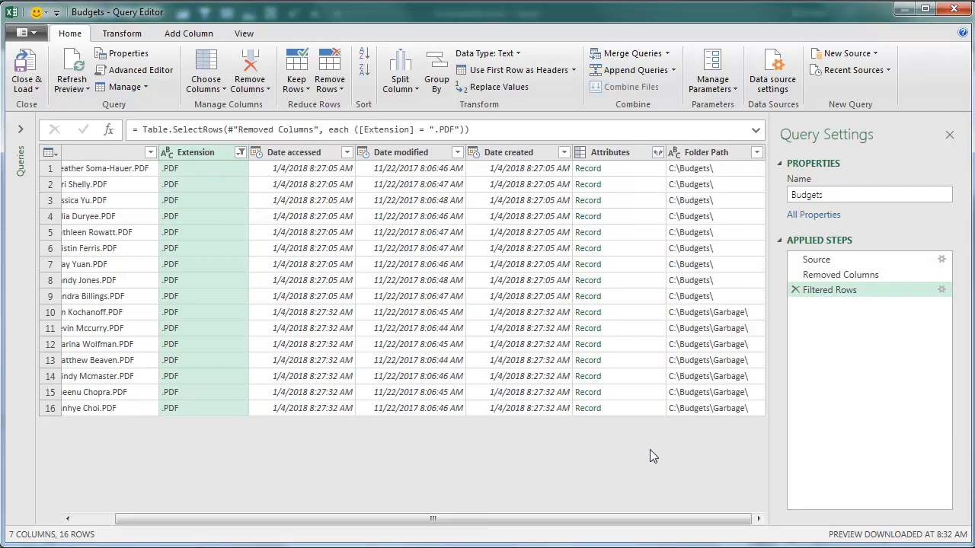
mouse_move(716, 282)
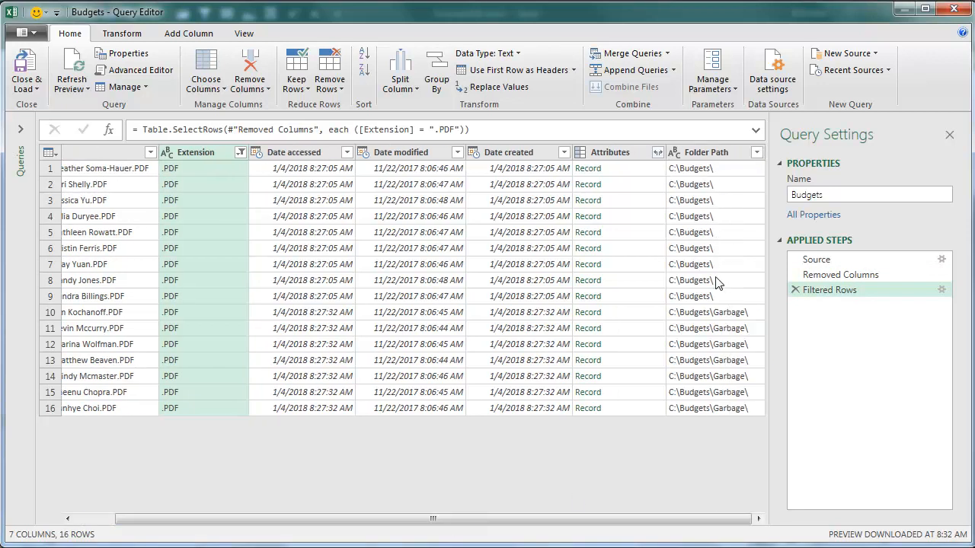
mouse_move(718, 357)
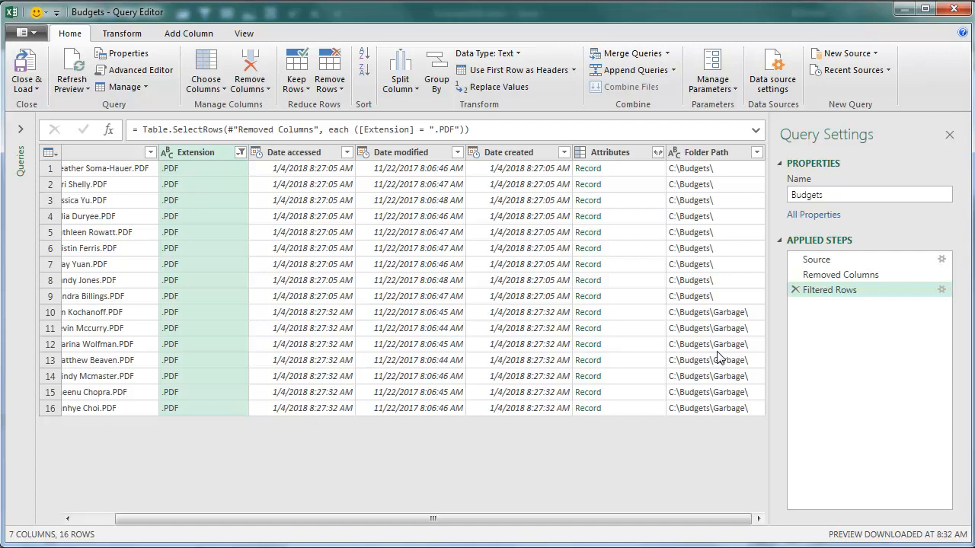
Filter Folder Path to C:\Budgets\ only, excluding Garbage, leaving 9 rows.
click(757, 152)
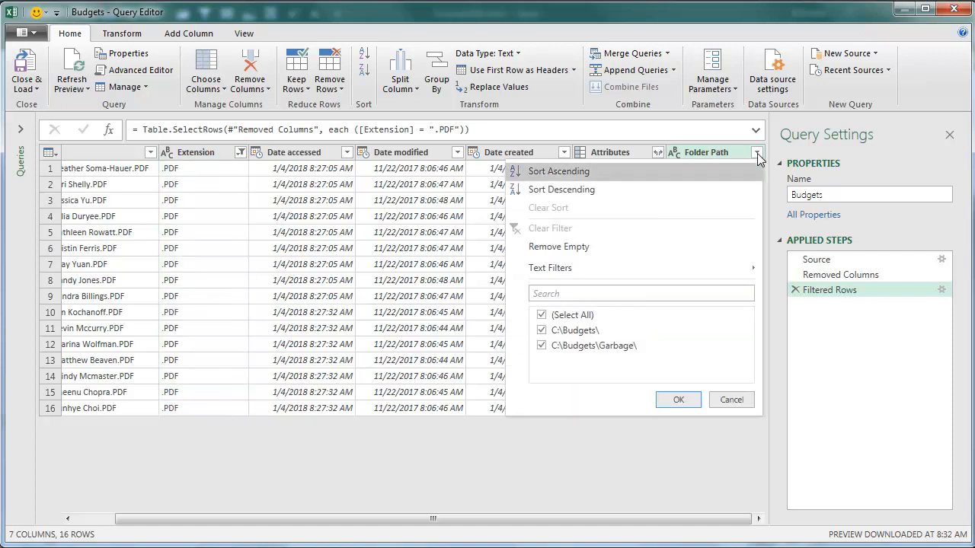
click(542, 344)
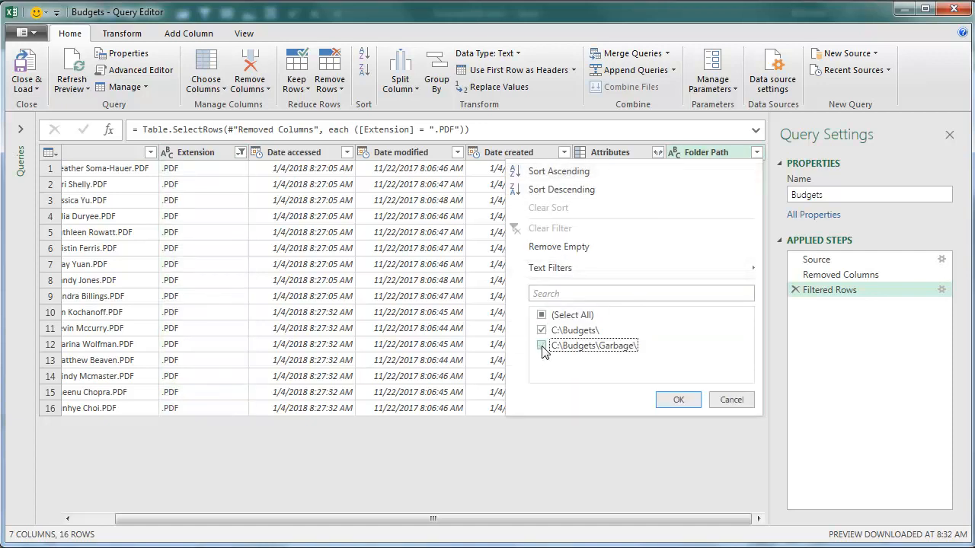
click(676, 399)
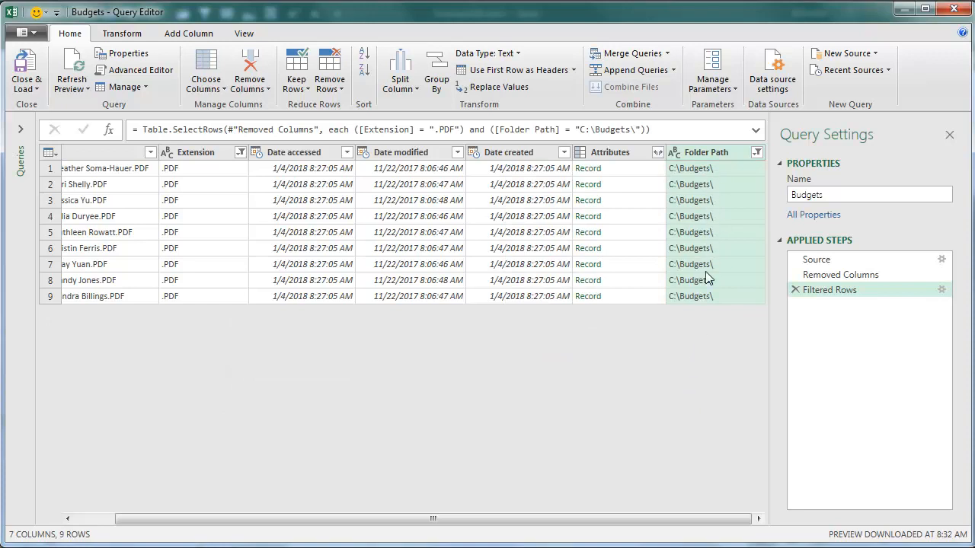
mouse_move(703, 294)
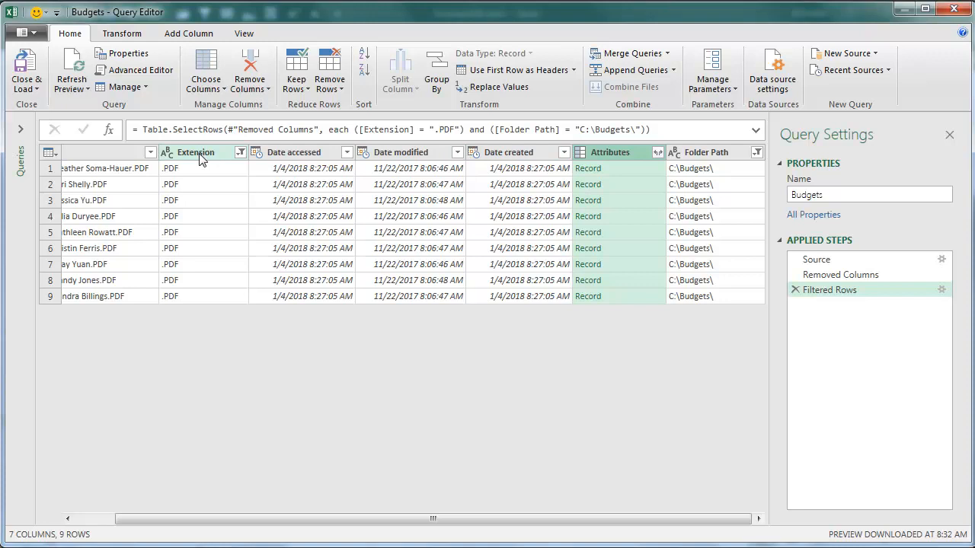
Remove the Extension through Attributes columns, keeping Name and Folder Path.
right_click(195, 152)
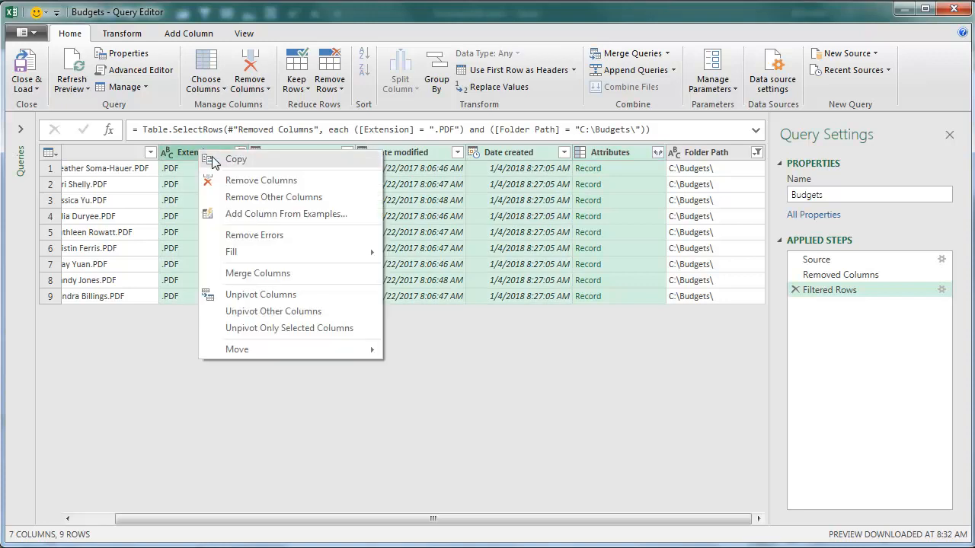
click(274, 197)
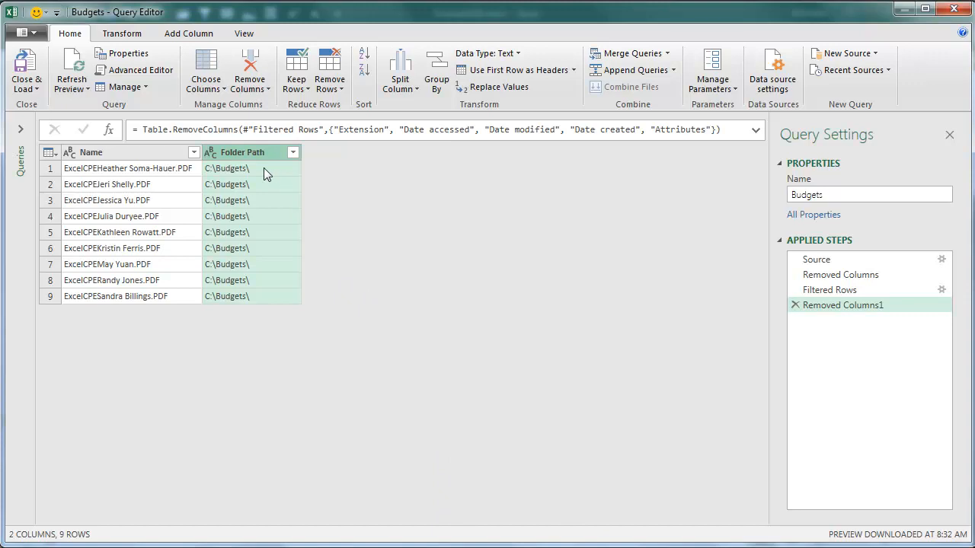
mouse_move(201, 192)
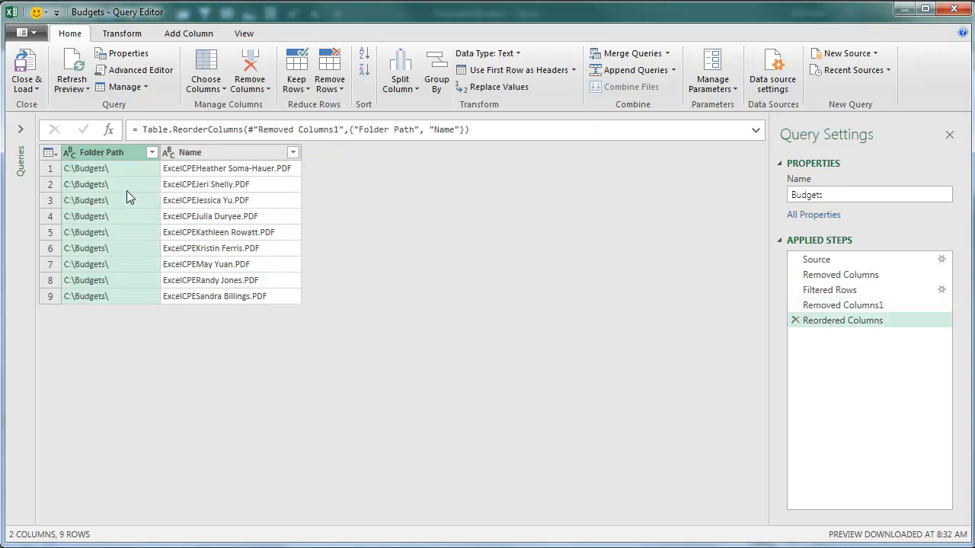
mouse_move(212, 185)
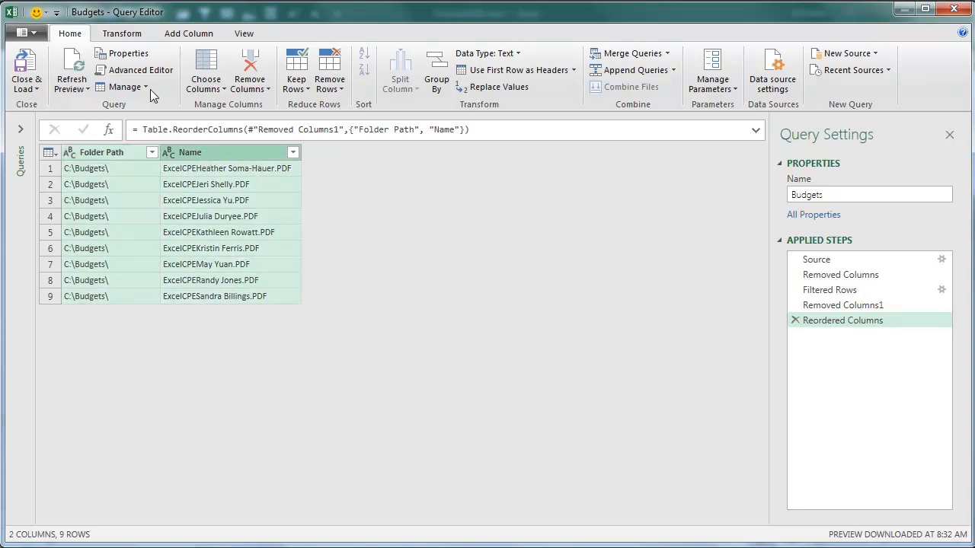
Merge Folder Path and Name into a new FileName column of full paths.
click(188, 33)
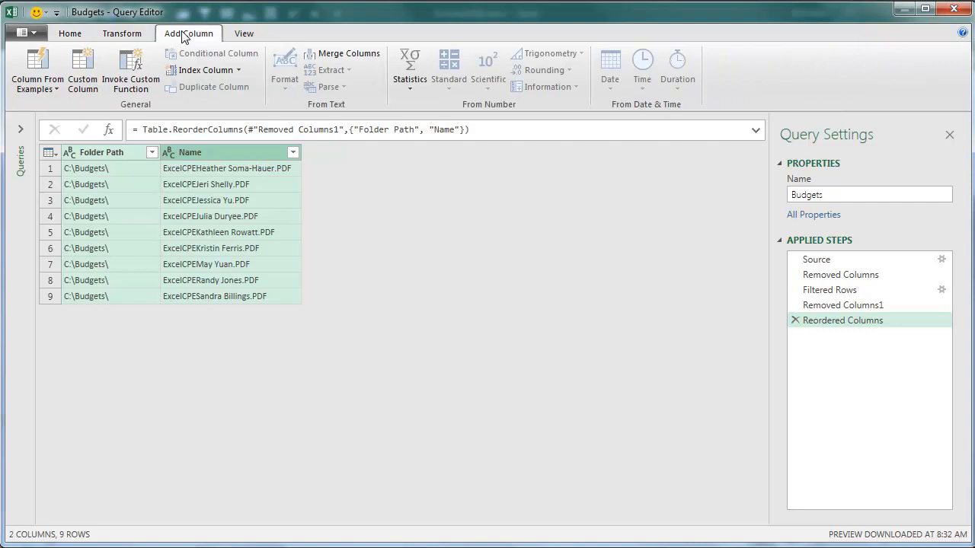
mouse_move(341, 54)
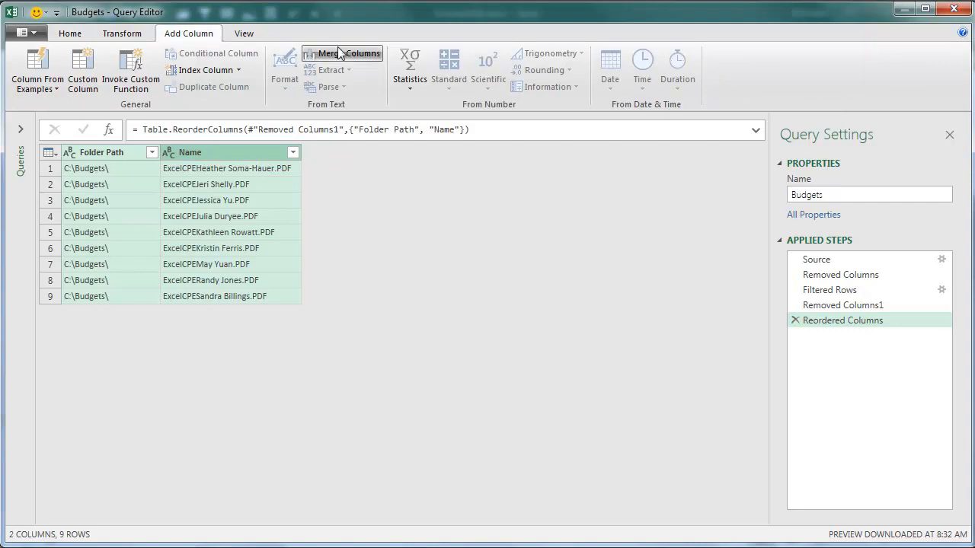
click(351, 53)
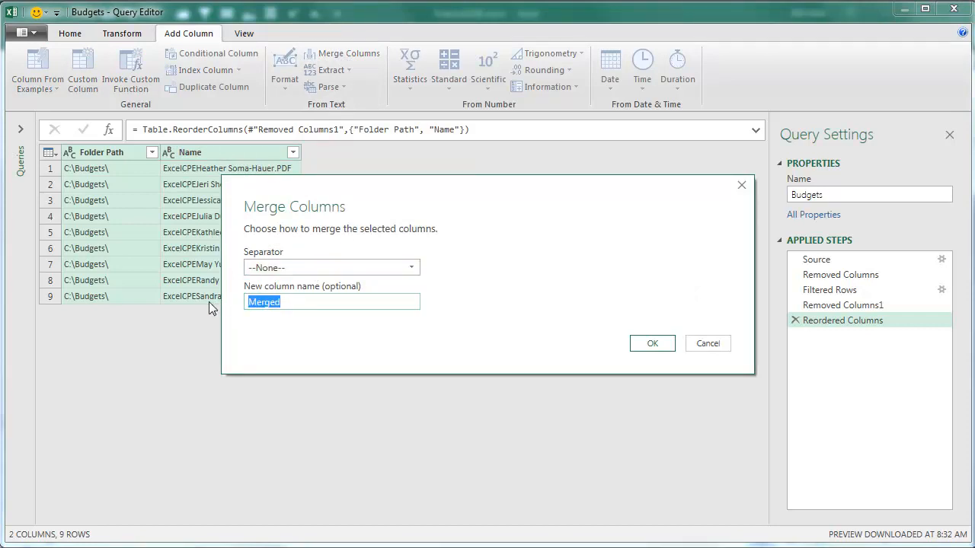
text(FileName)
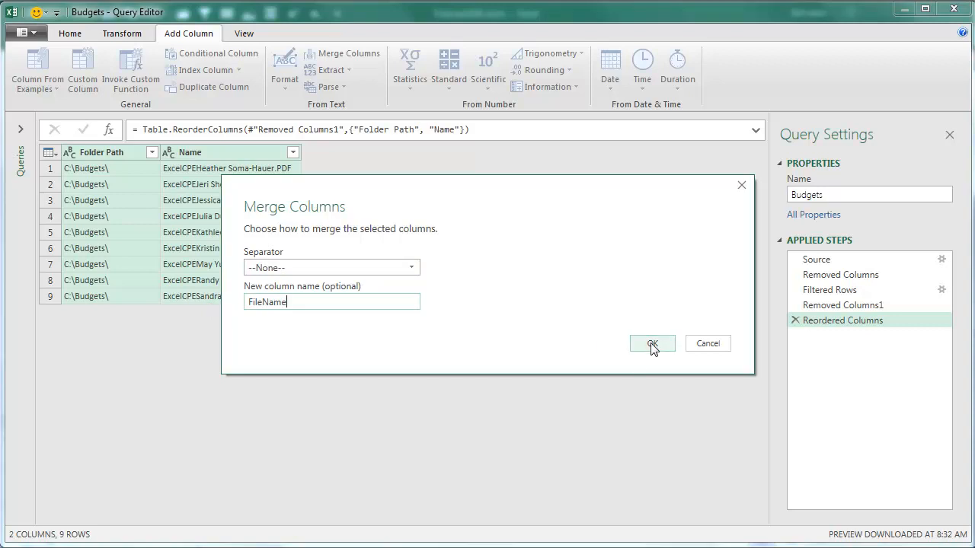
click(652, 344)
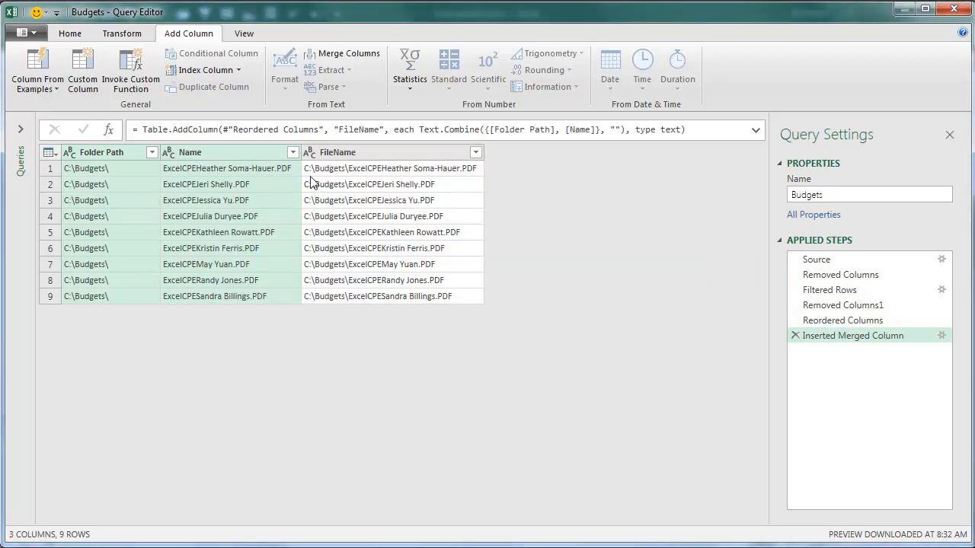
mouse_move(447, 181)
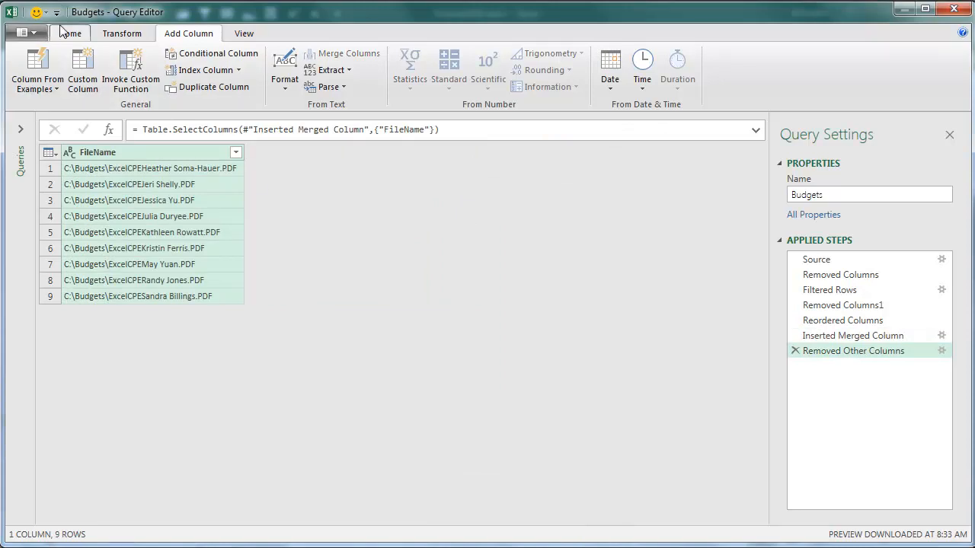
Close & Load the FileName-only query back into the workbook.
click(70, 33)
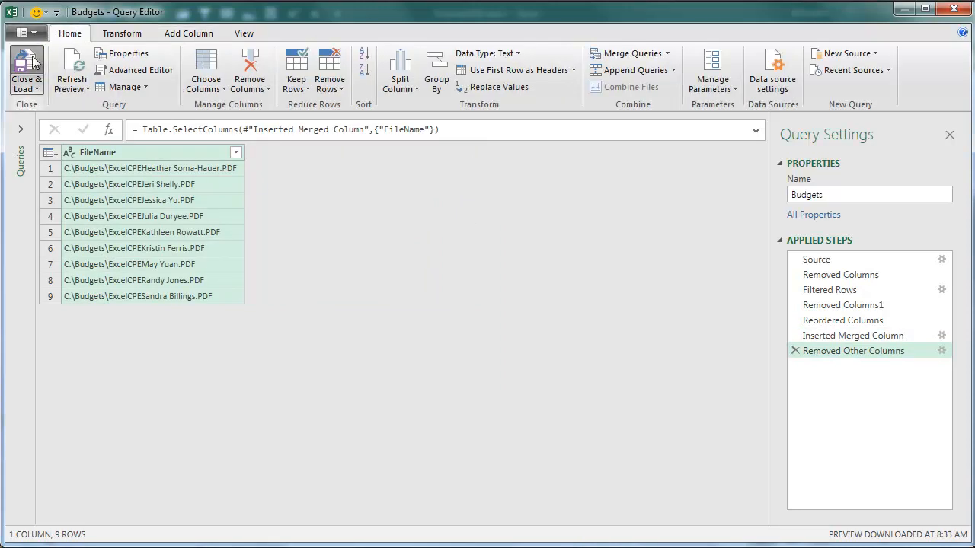
click(25, 69)
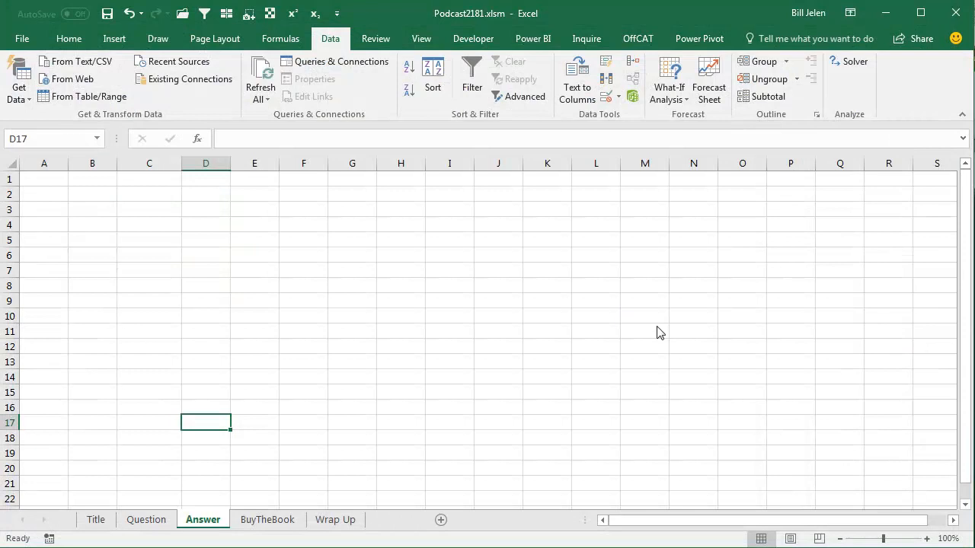
Copy the nine paths from the Sheet1 table and paste them as values on the Answer sheet.
click(201, 520)
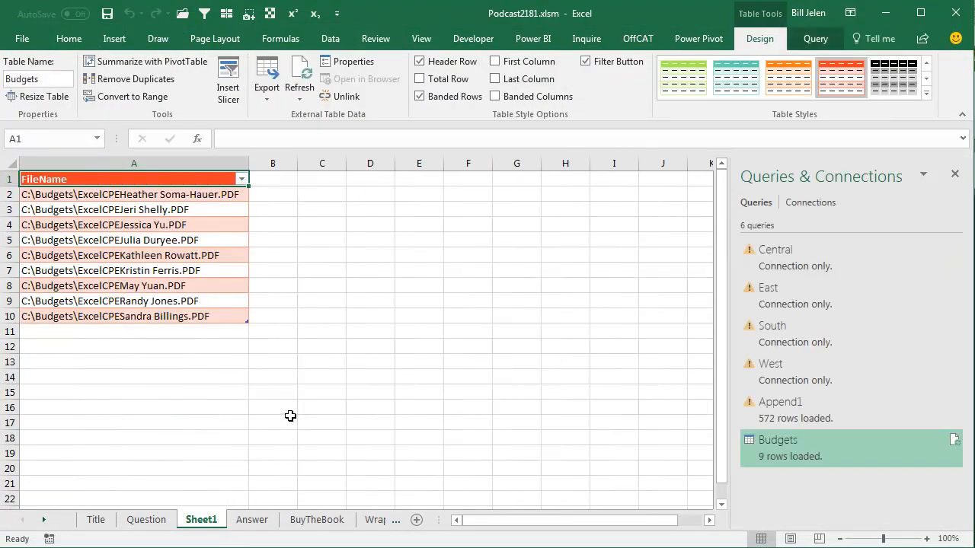
mouse_move(201, 292)
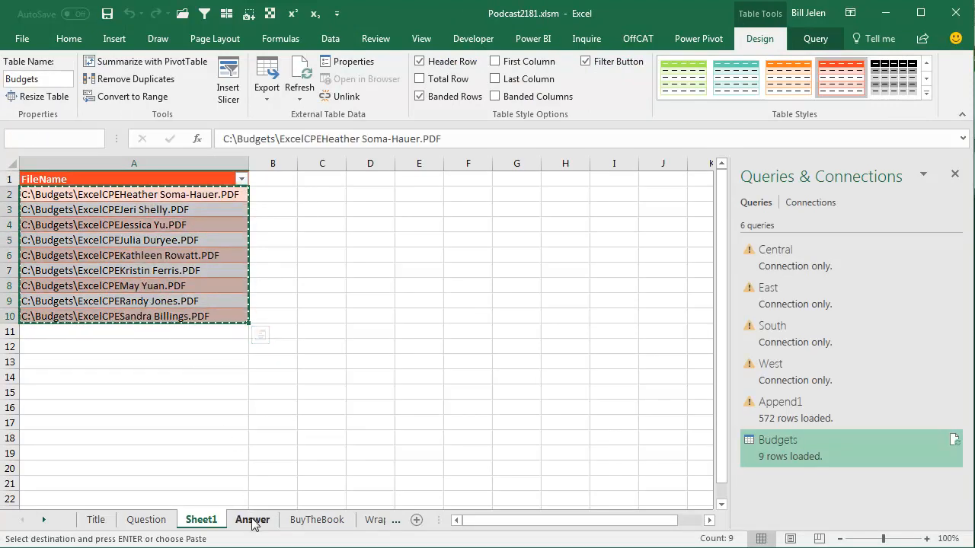
click(253, 520)
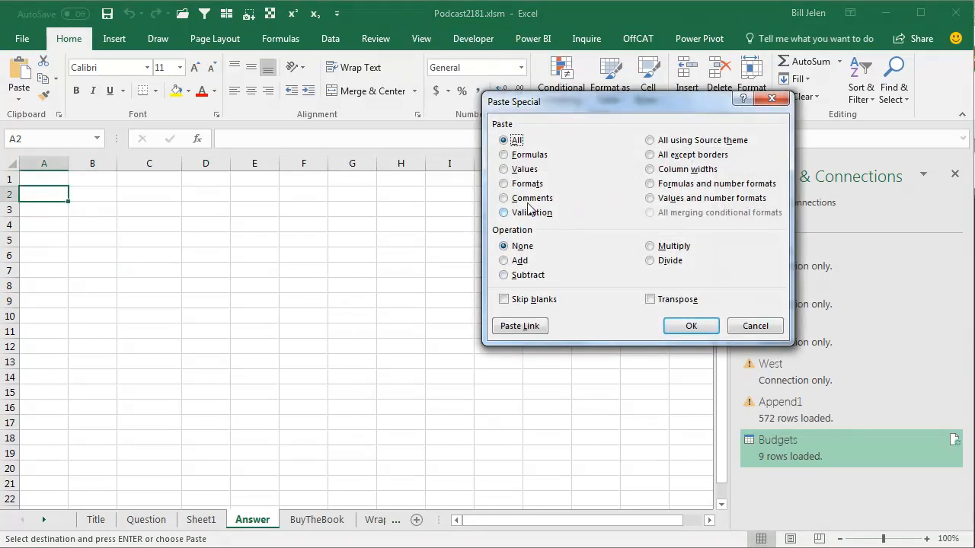
click(691, 326)
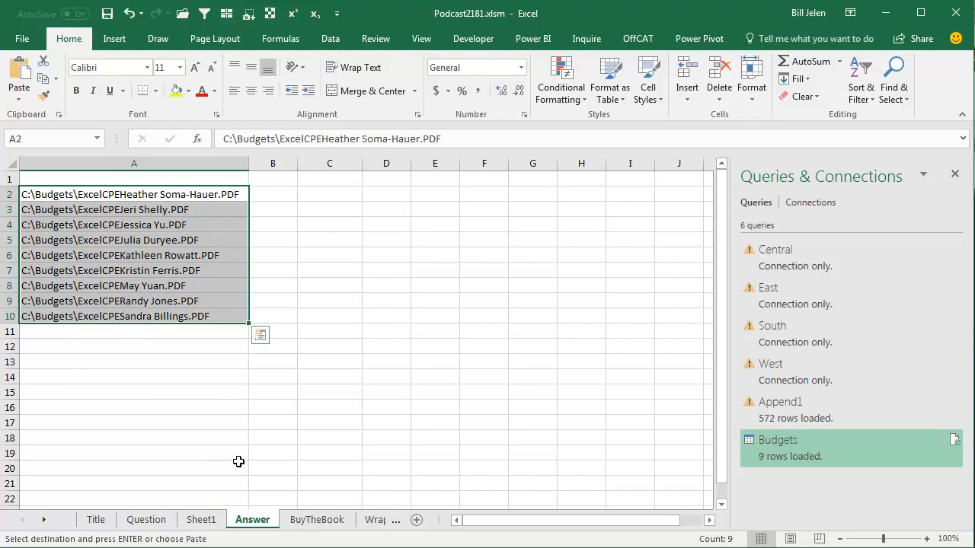
mouse_move(235, 452)
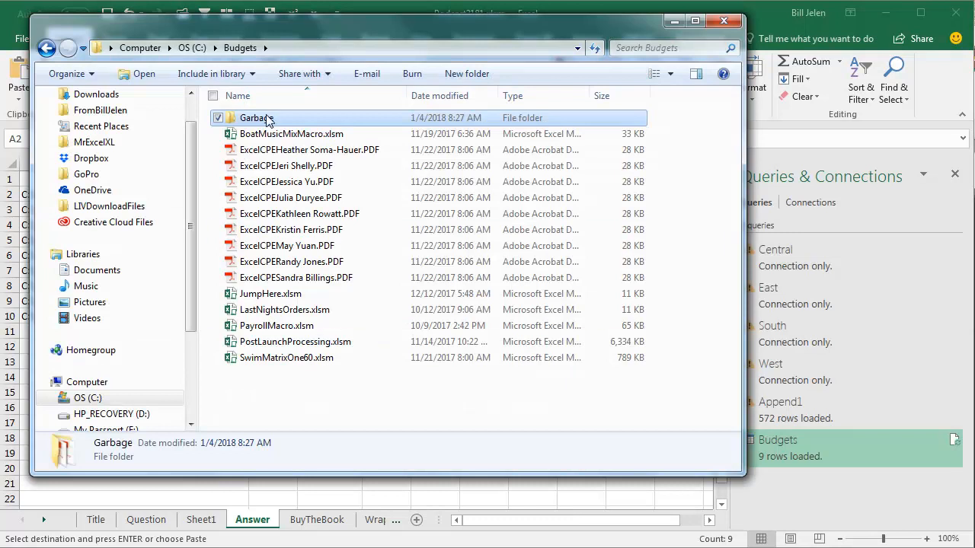
double_click(256, 117)
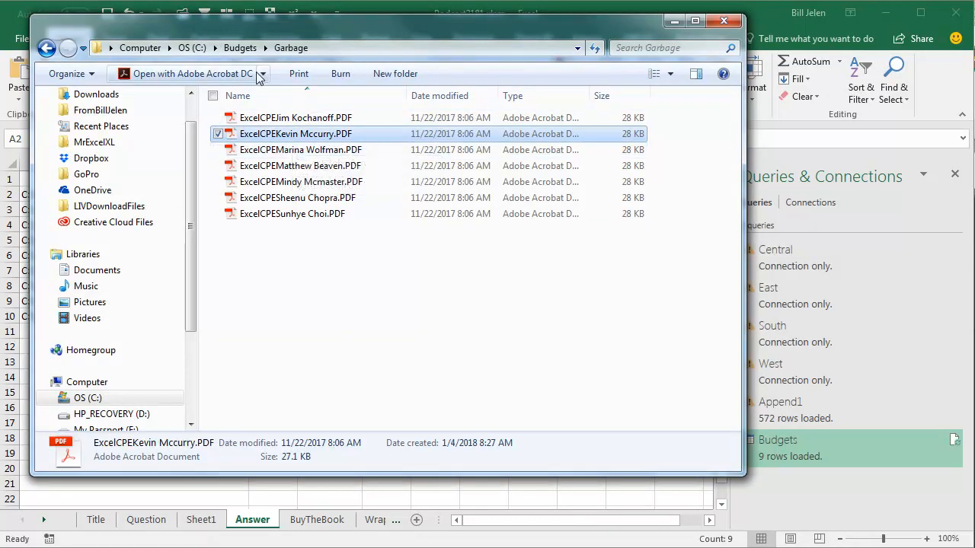
click(241, 47)
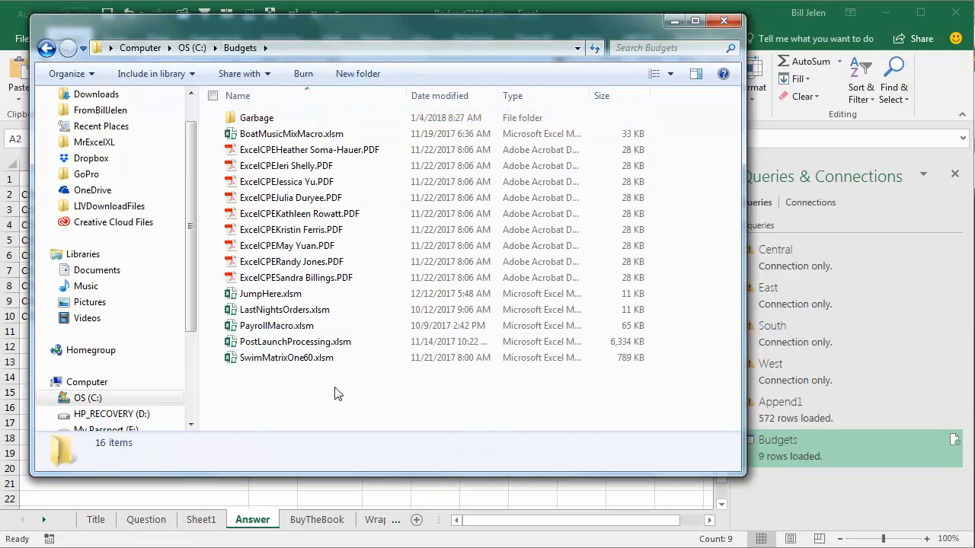
click(295, 228)
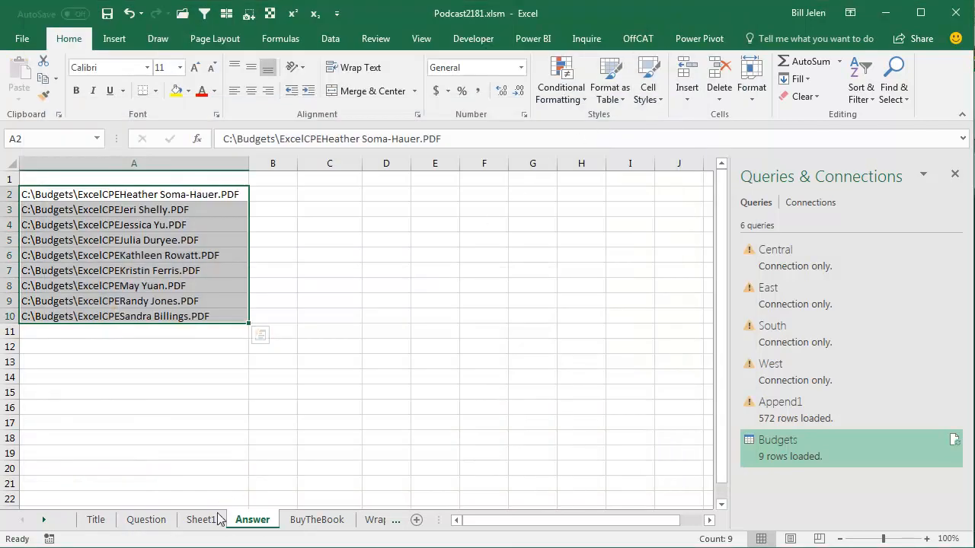
click(201, 520)
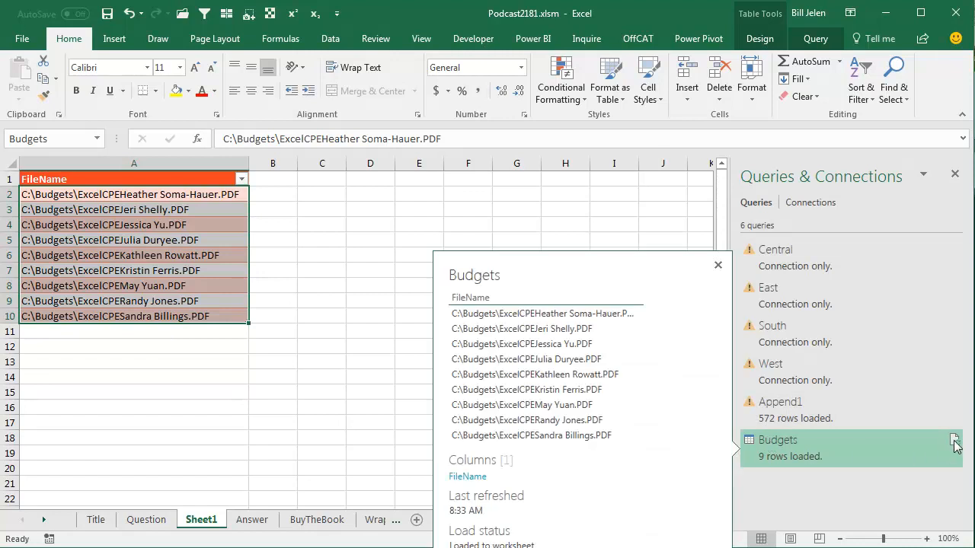
mouse_move(954, 441)
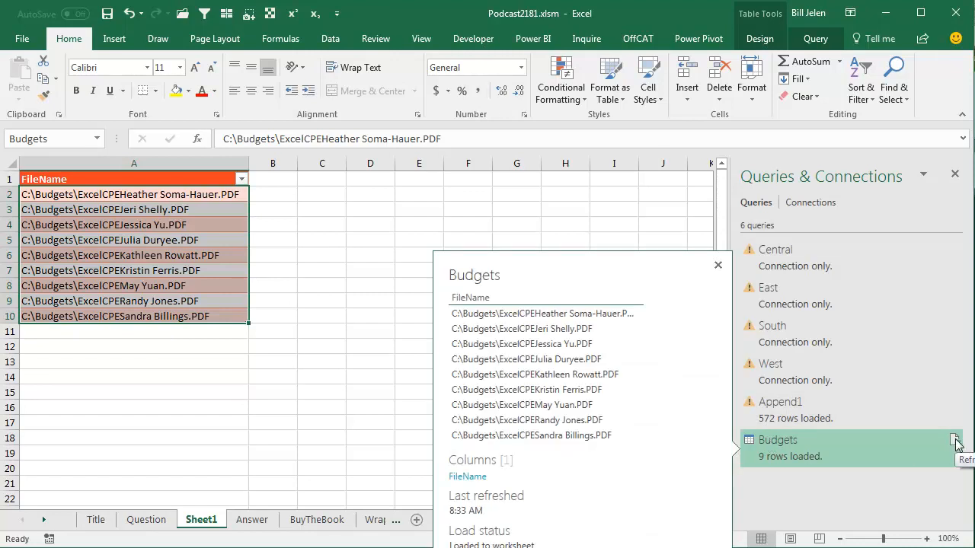
click(954, 442)
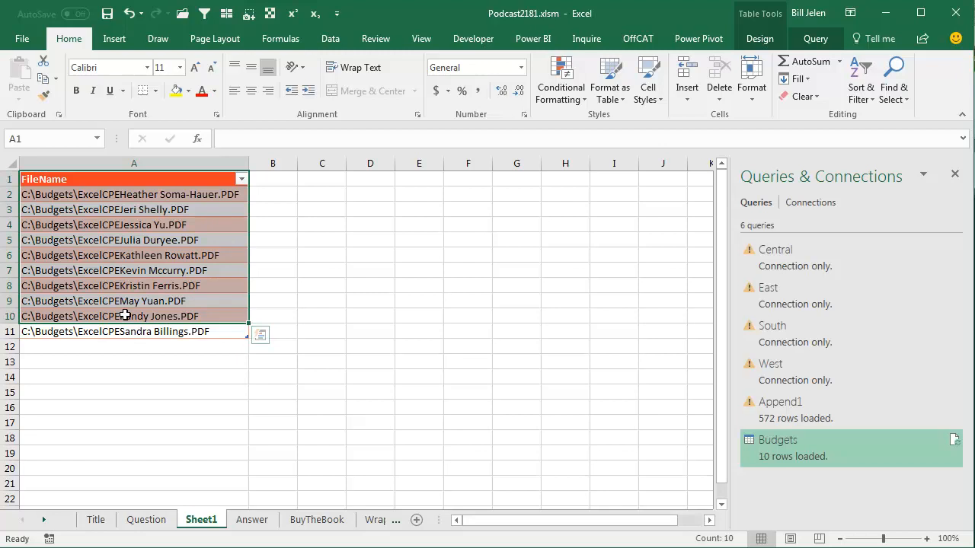
click(317, 519)
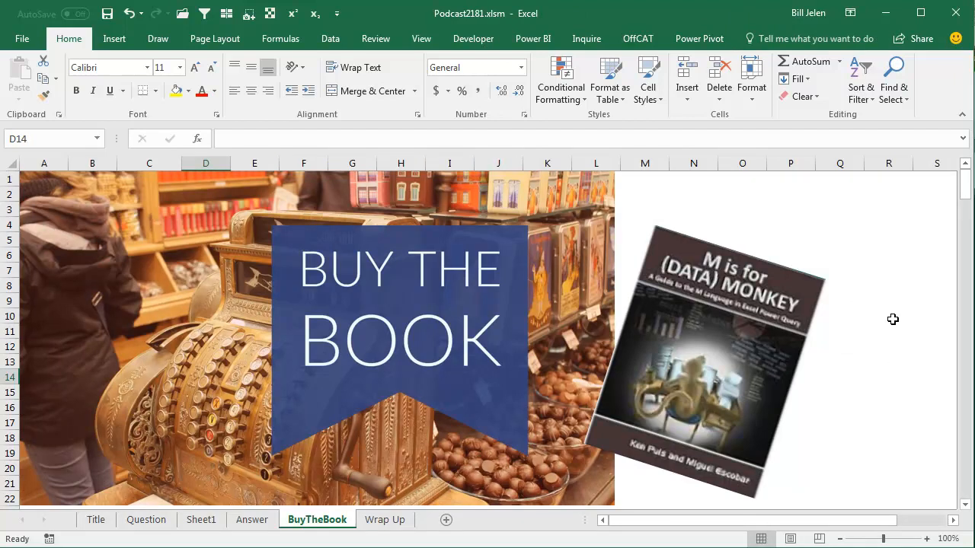
mouse_move(895, 323)
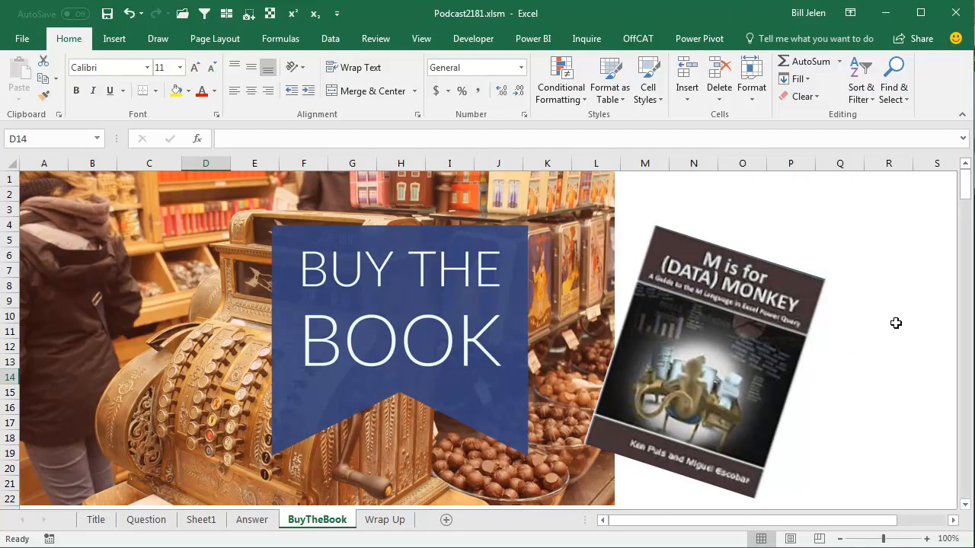
mouse_move(838, 349)
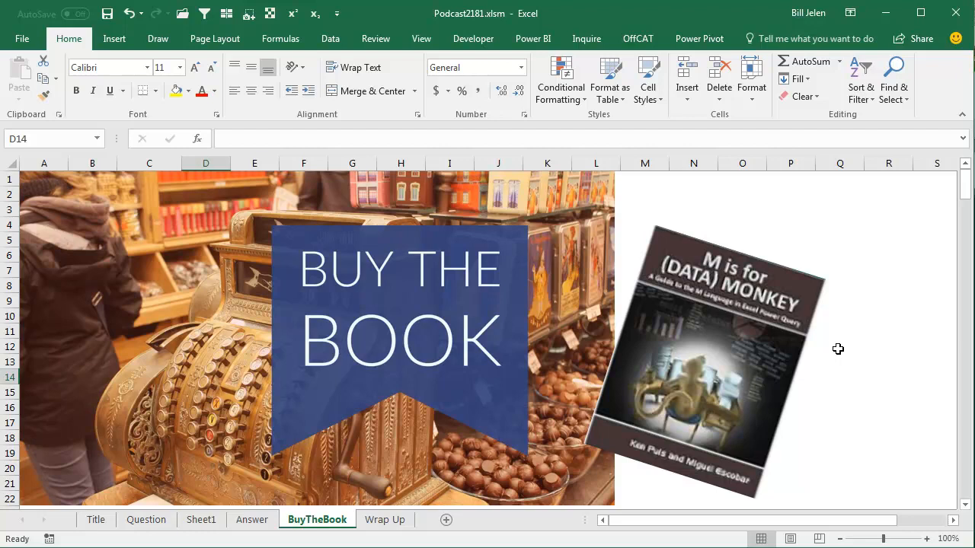
mouse_move(729, 466)
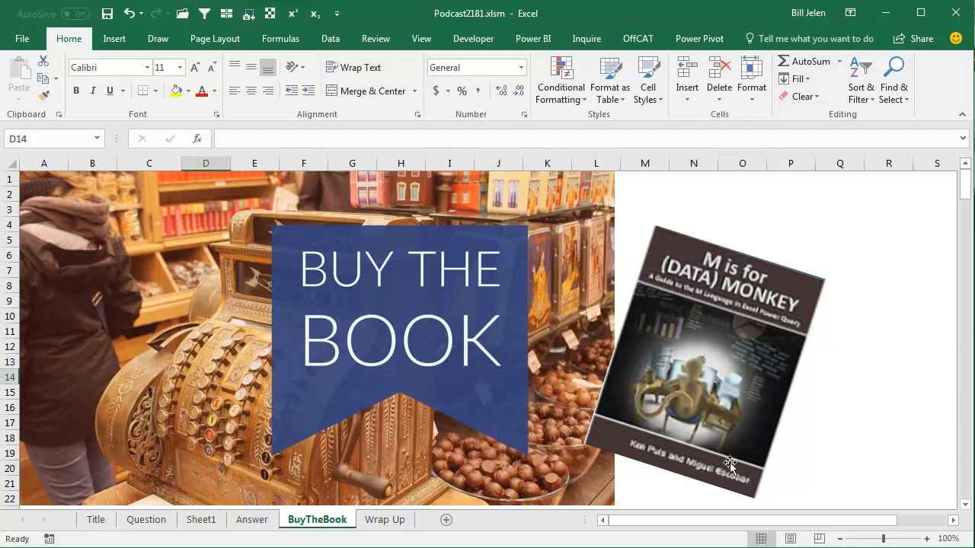
mouse_move(826, 435)
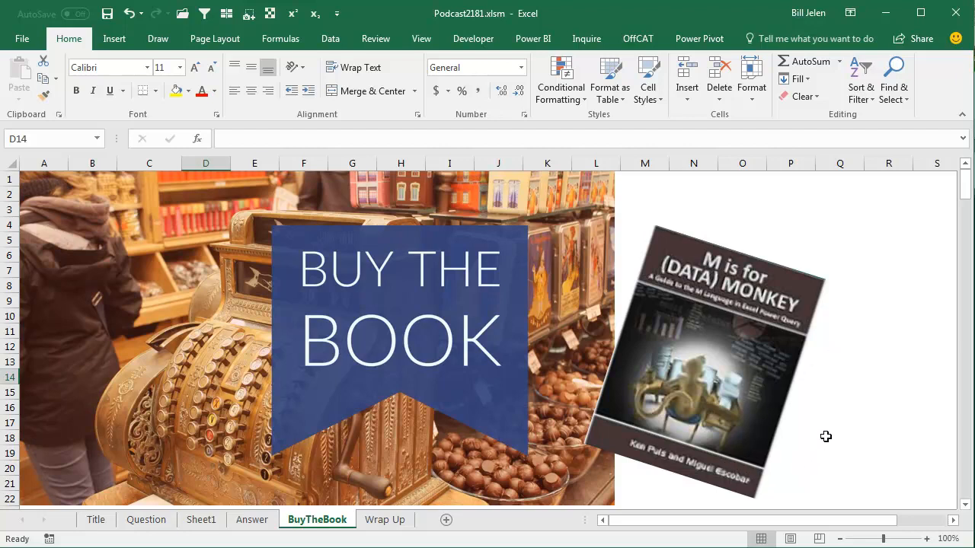
mouse_move(329, 39)
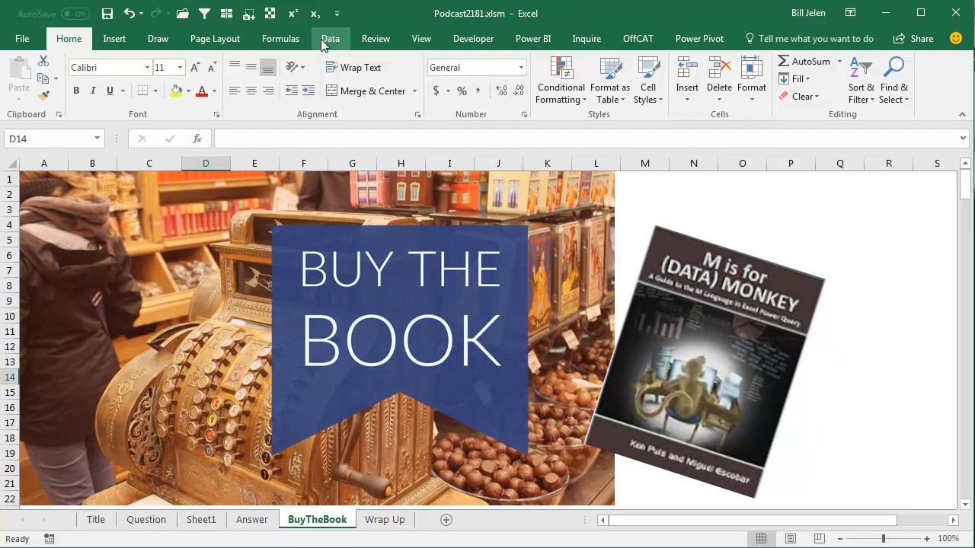
Show the Data ribbon's Get & Transform commands over the BuyTheBook sheet.
click(329, 38)
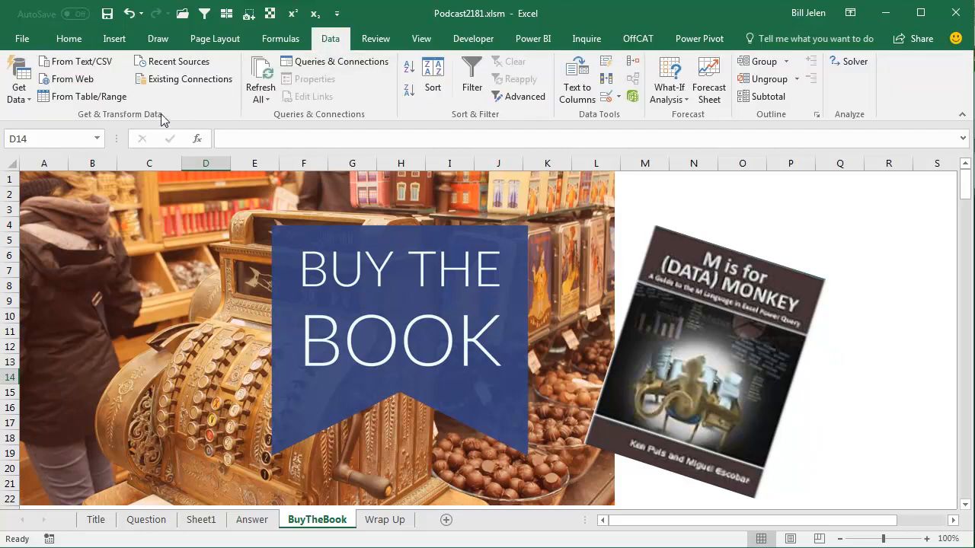
mouse_move(165, 119)
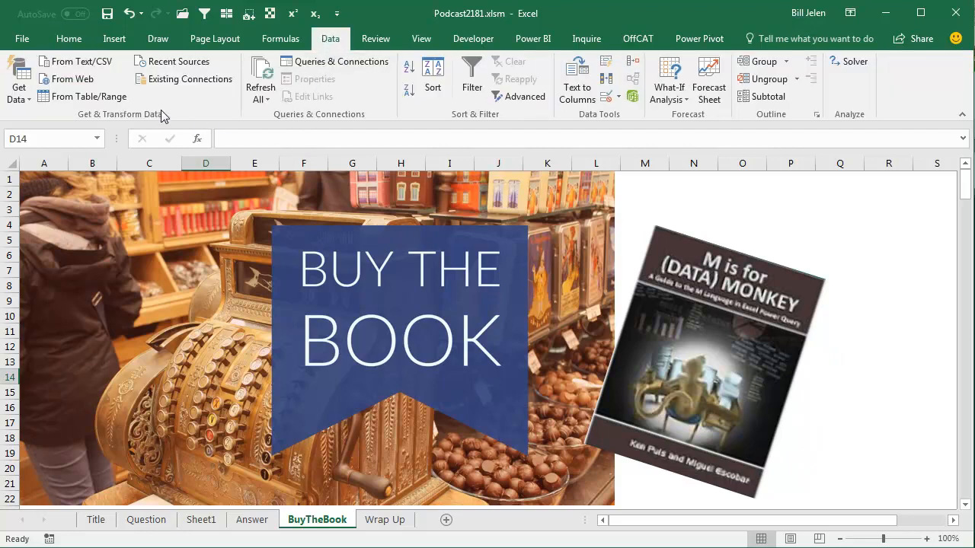
mouse_move(688, 318)
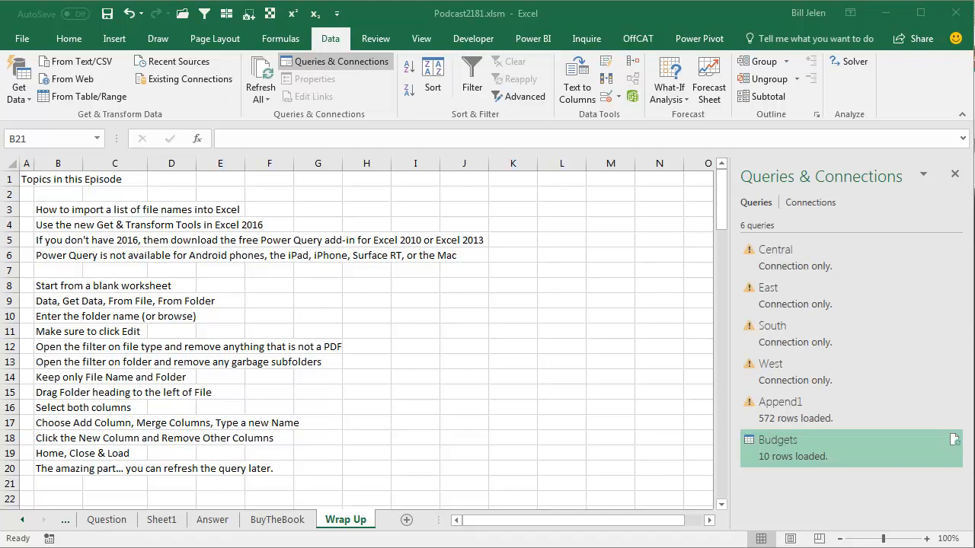
mouse_move(949, 440)
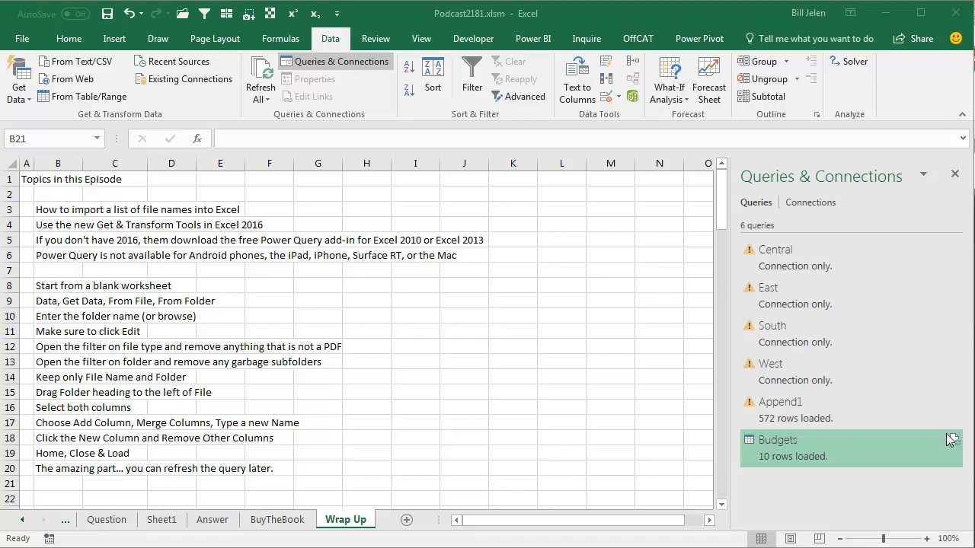
mouse_move(953, 445)
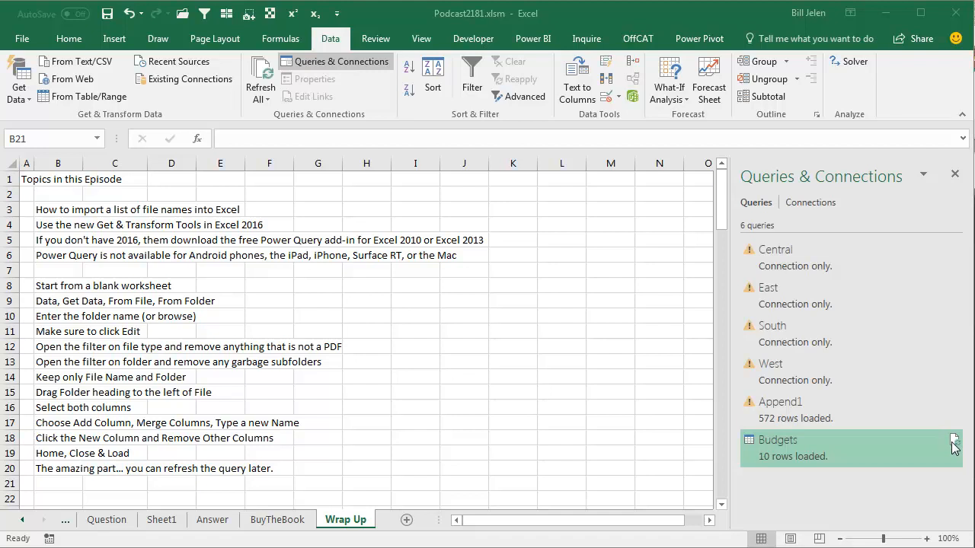